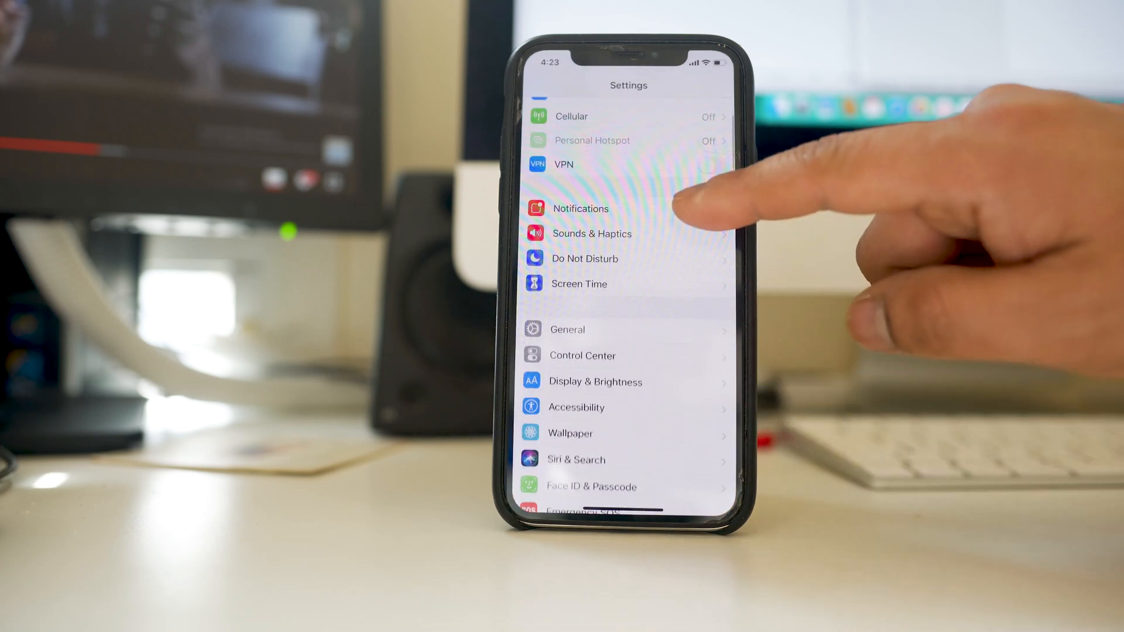
Step: Go into the Control Center settings and scroll through the available More Controls list
{"action": "left_click", "coordinate": [581, 356]}
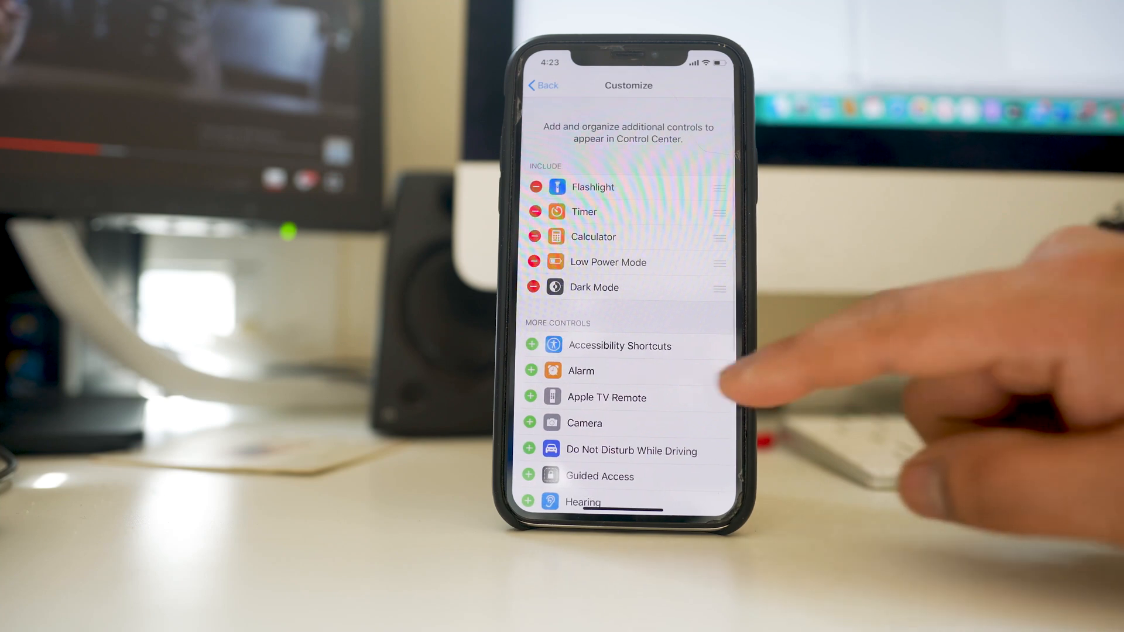
{"action": "scroll", "scroll_direction": "up", "scroll_amount": 3}
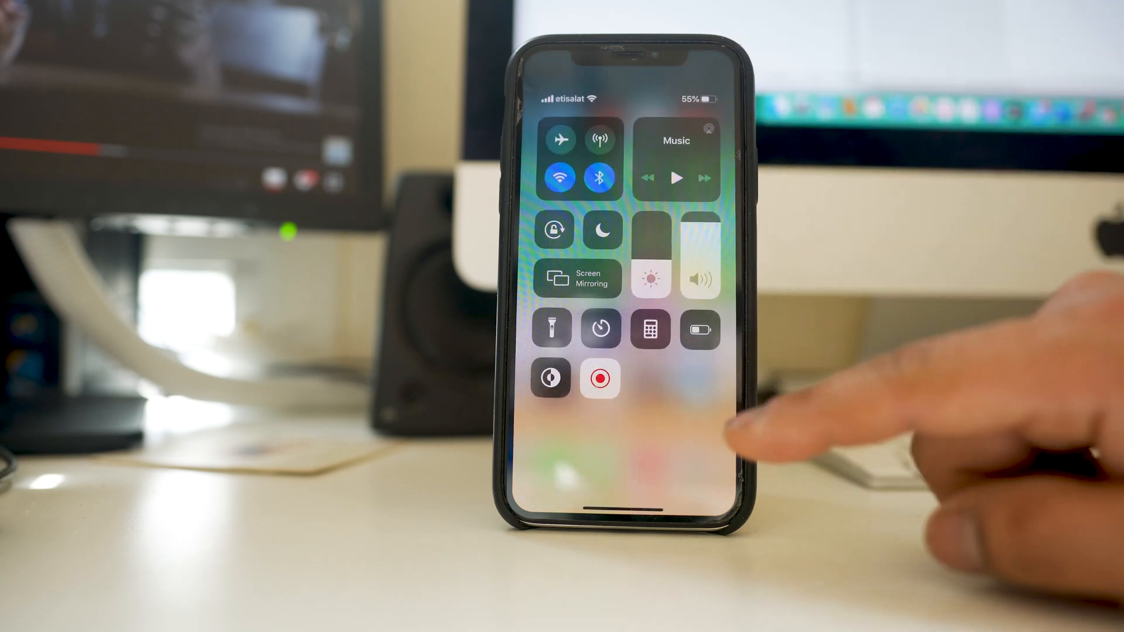
Step: Start a screen recording from the Screen Recording control in Control Center
{"action": "left_click", "coordinate": [600, 378]}
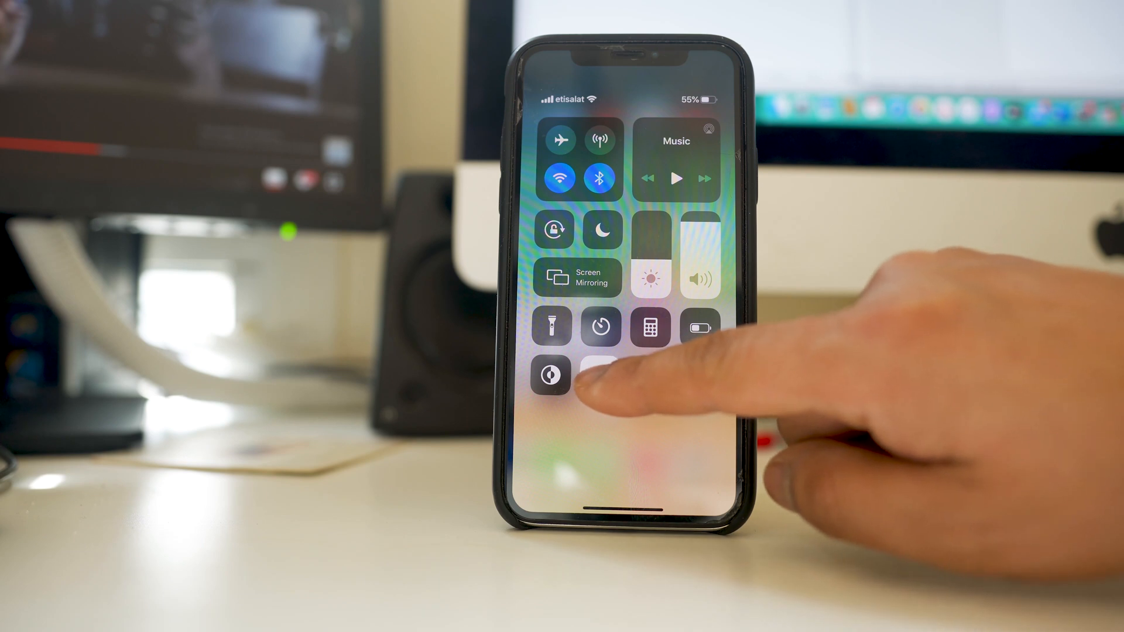